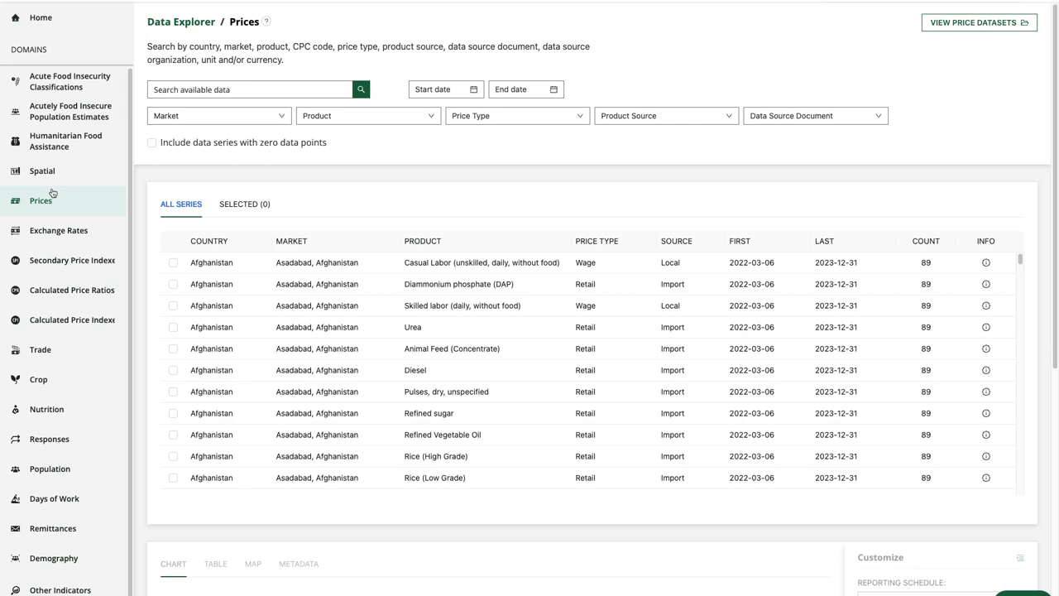
Search the price data for 'nigeria grain' and review the 99 Nigerian grain series listed.
left_click(248, 89)
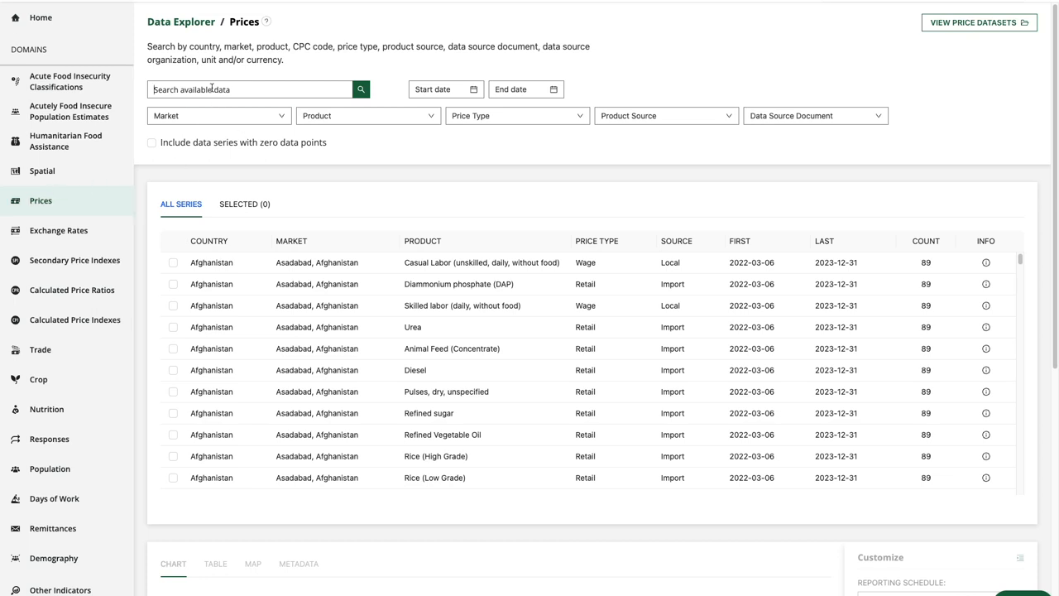
type("nigeria grain")
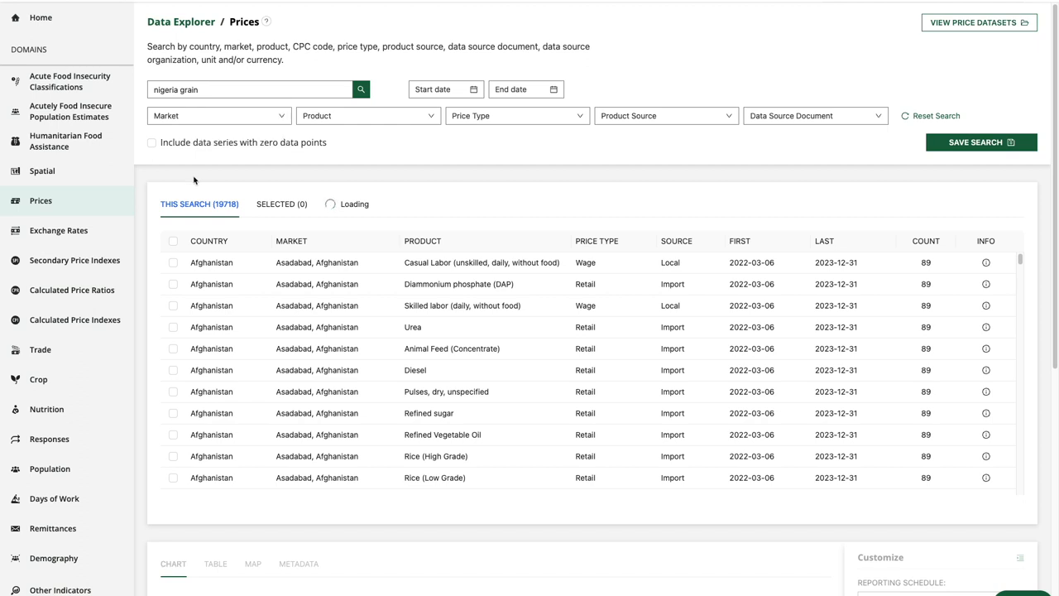
left_click(360, 89)
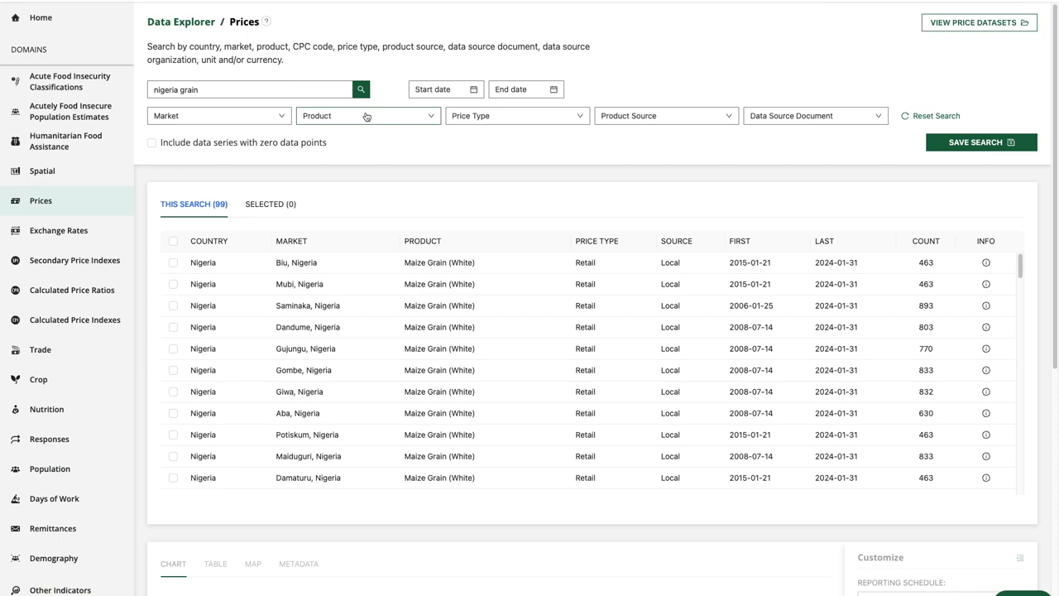
scroll("down", 3)
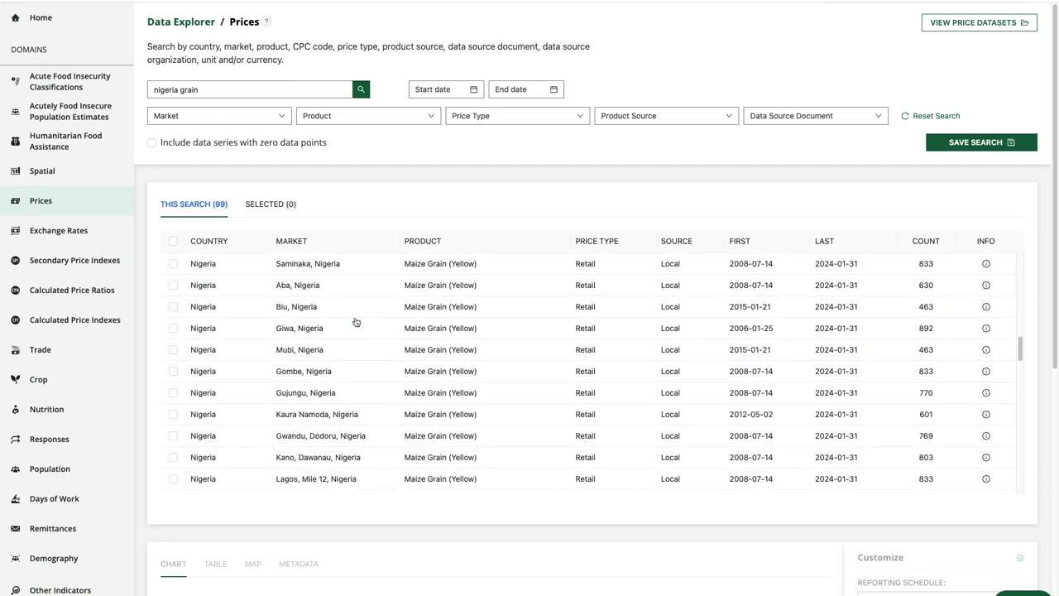
scroll("down", 3)
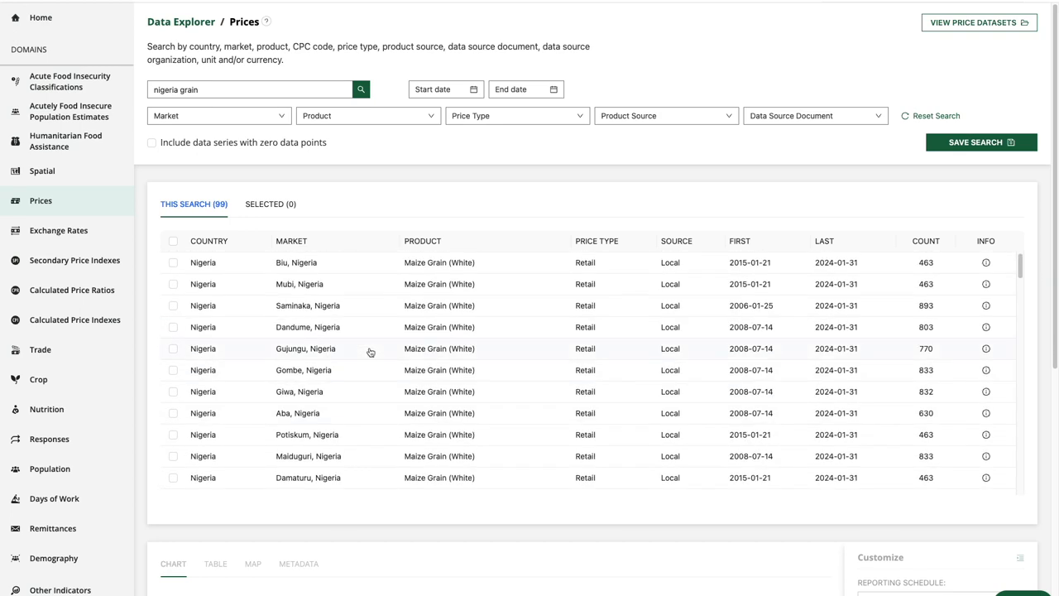
mouse_move(371, 347)
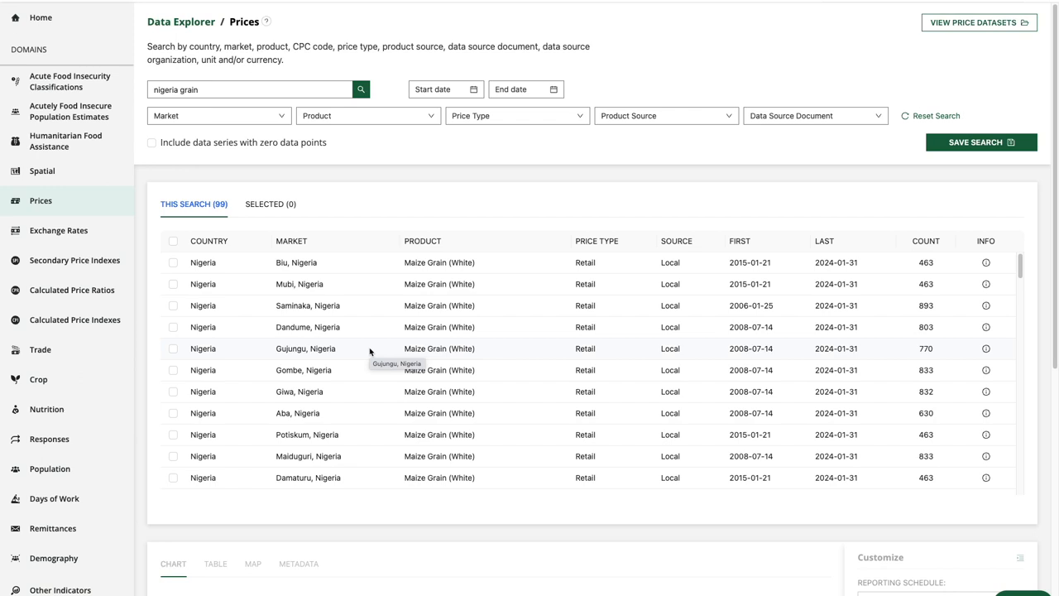
mouse_move(372, 356)
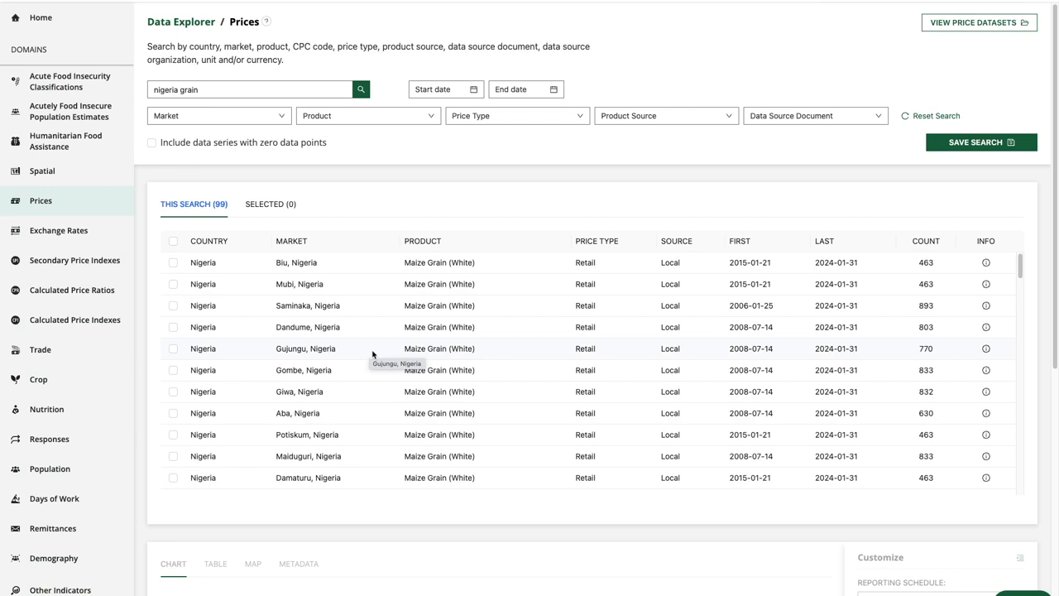
mouse_move(367, 351)
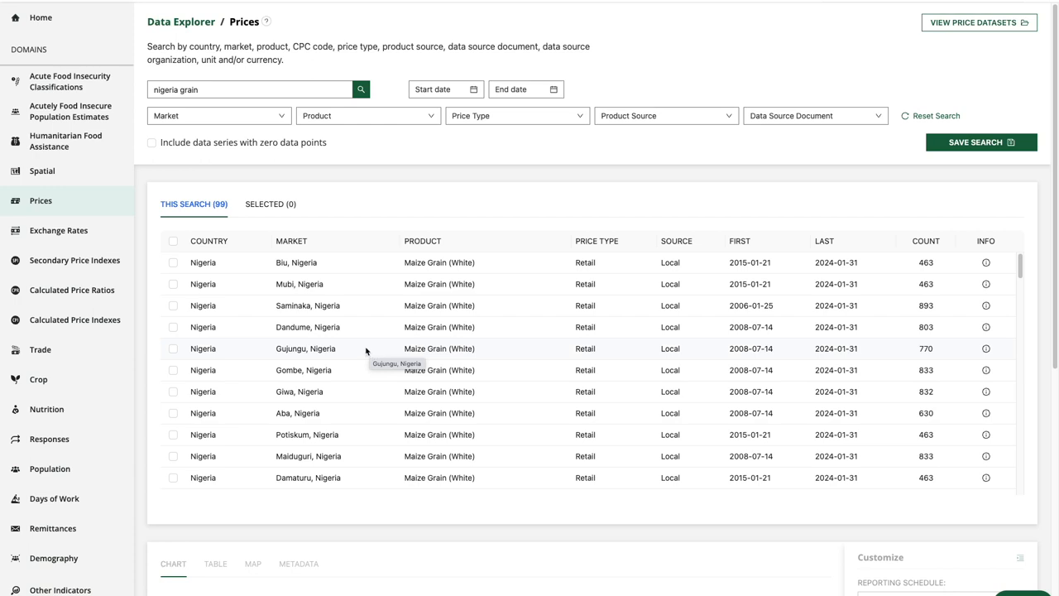
Filter markets to Ibadan, Bodija and Maiduguri and product to Millet (Pearl), leaving four series.
left_click(219, 116)
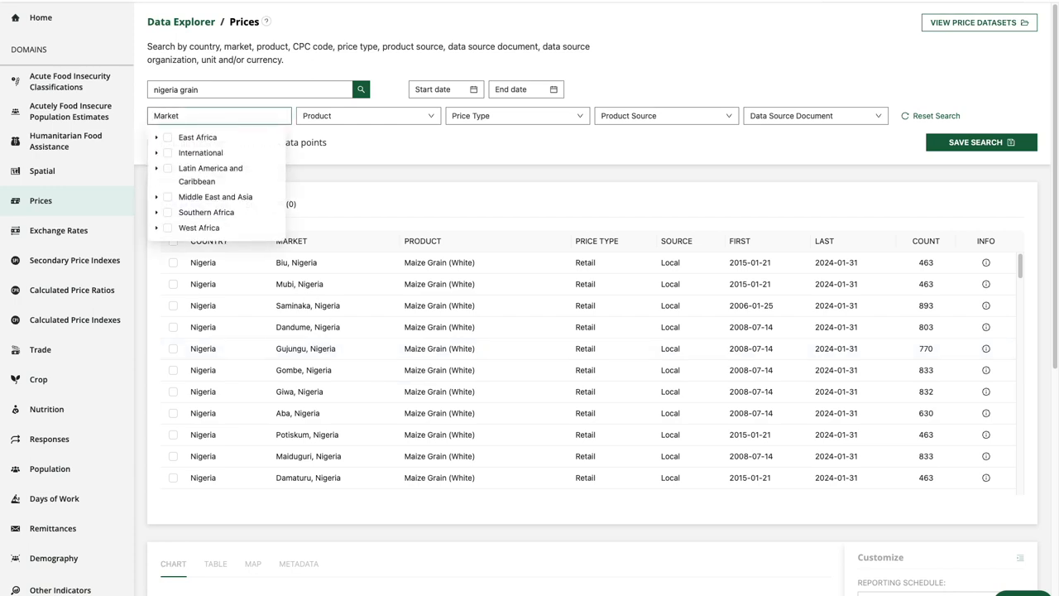
type("ibadan, Bodija")
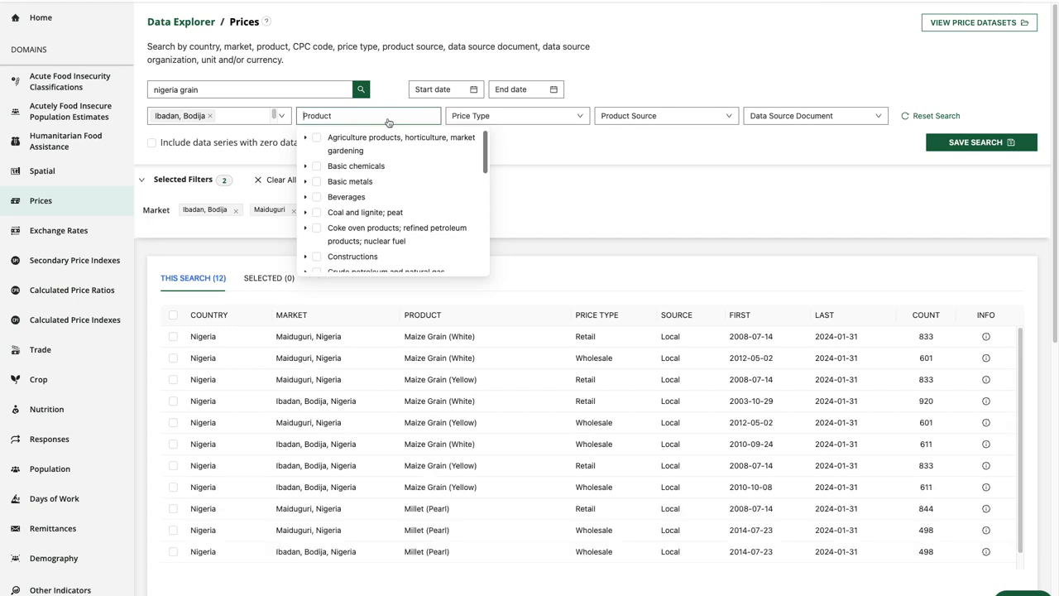
type("millet")
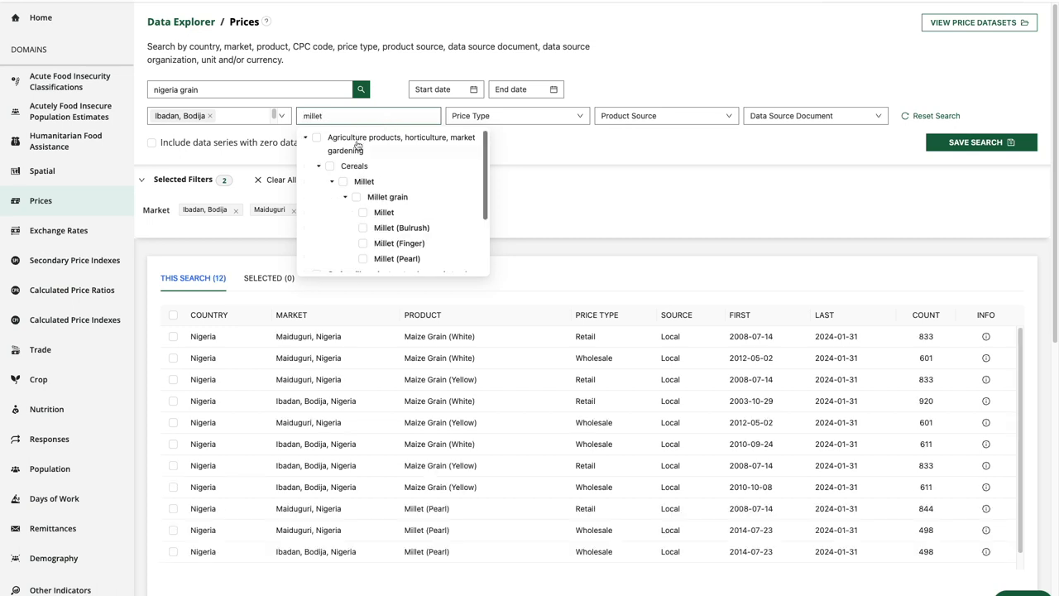
left_click(363, 258)
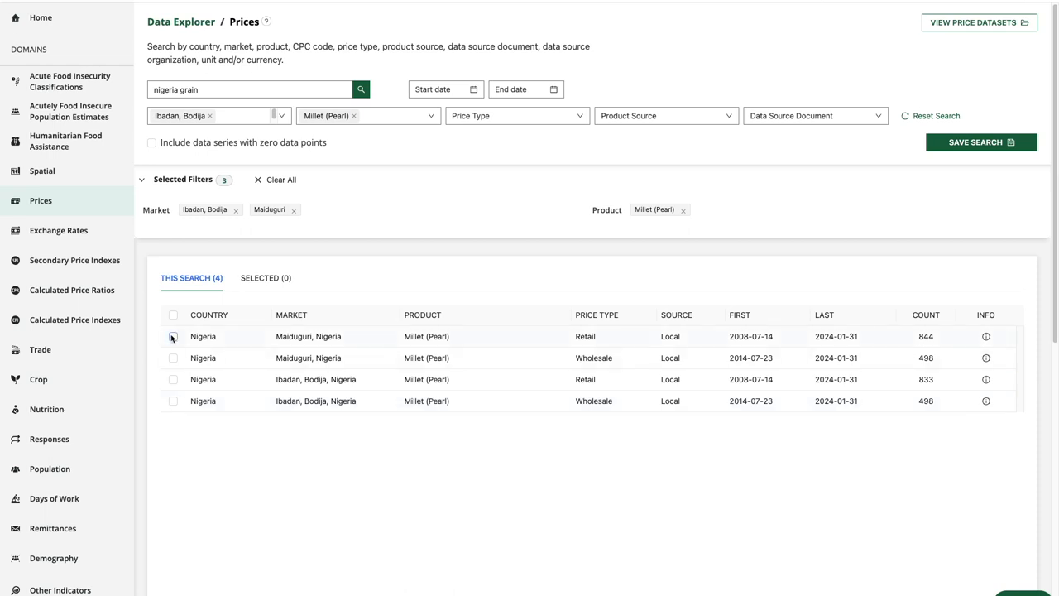
Select the Maiduguri and Ibadan, Bodija retail pearl millet series, leaving Price Type and Product Source unchanged.
left_click(172, 379)
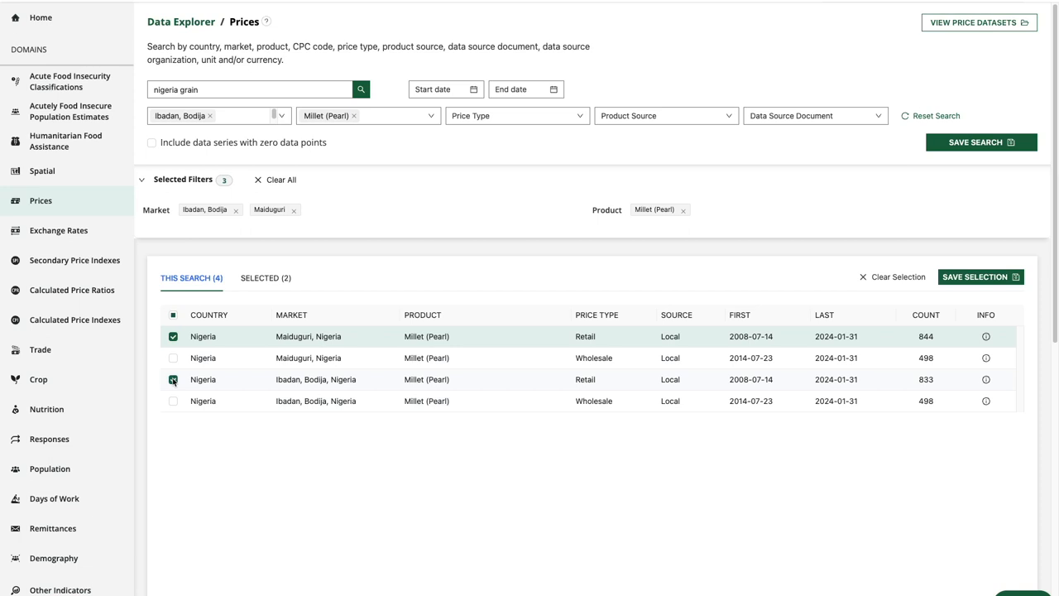
left_click(172, 379)
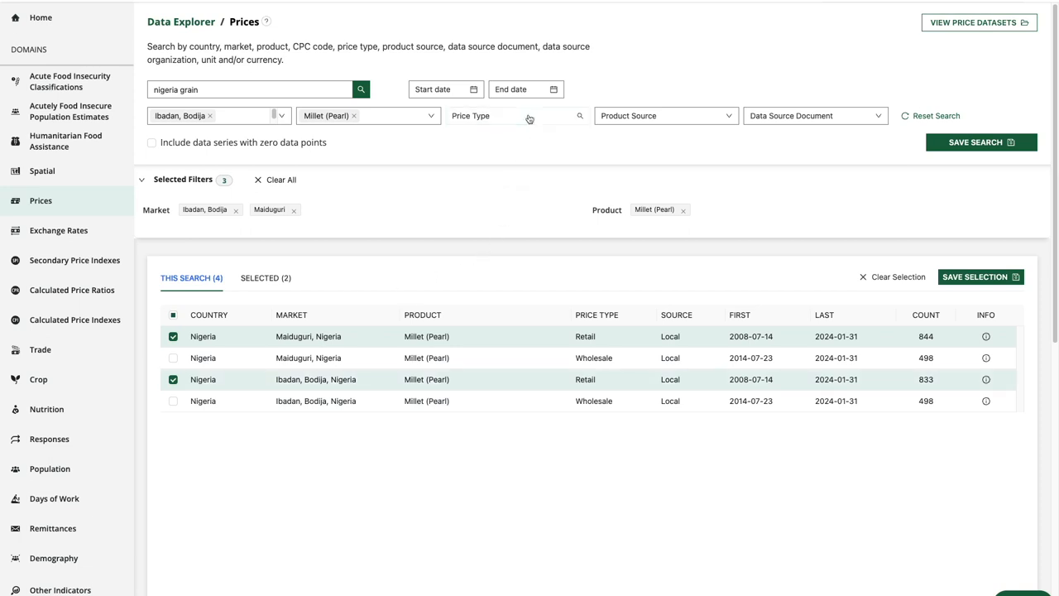
left_click(666, 116)
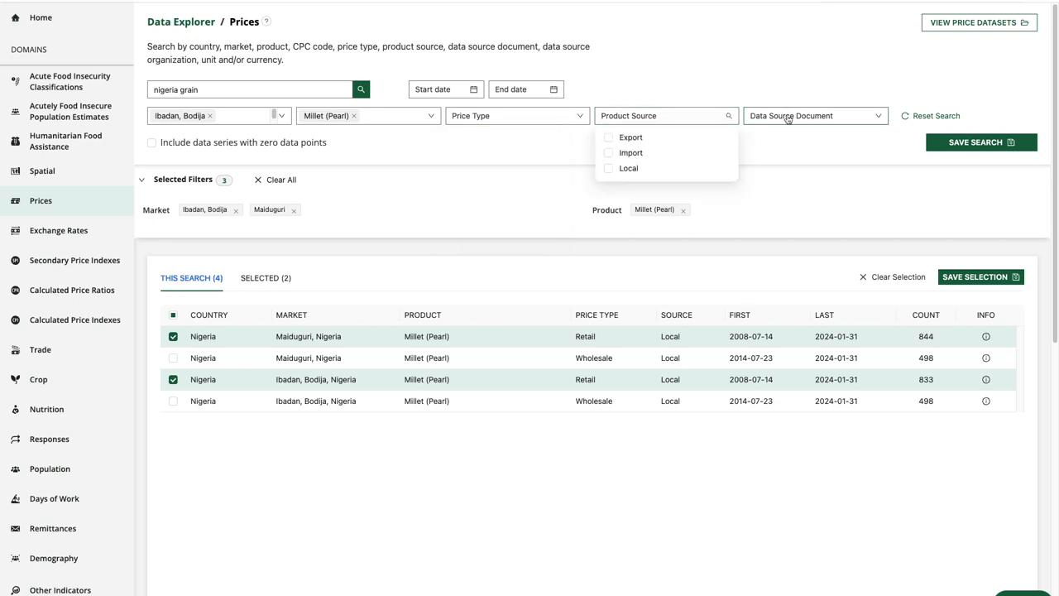
left_click(814, 116)
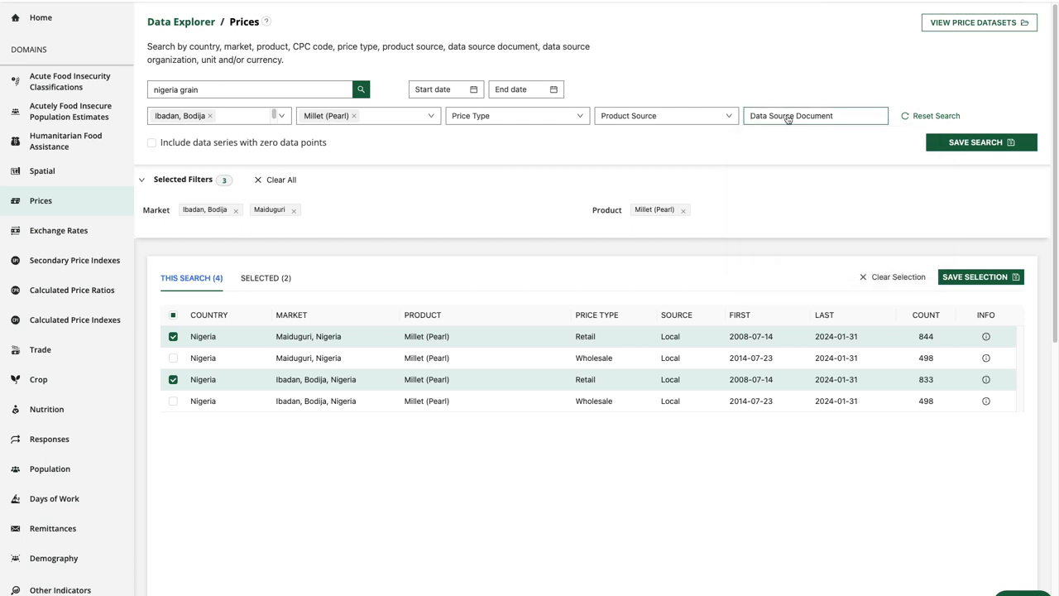
left_click(986, 336)
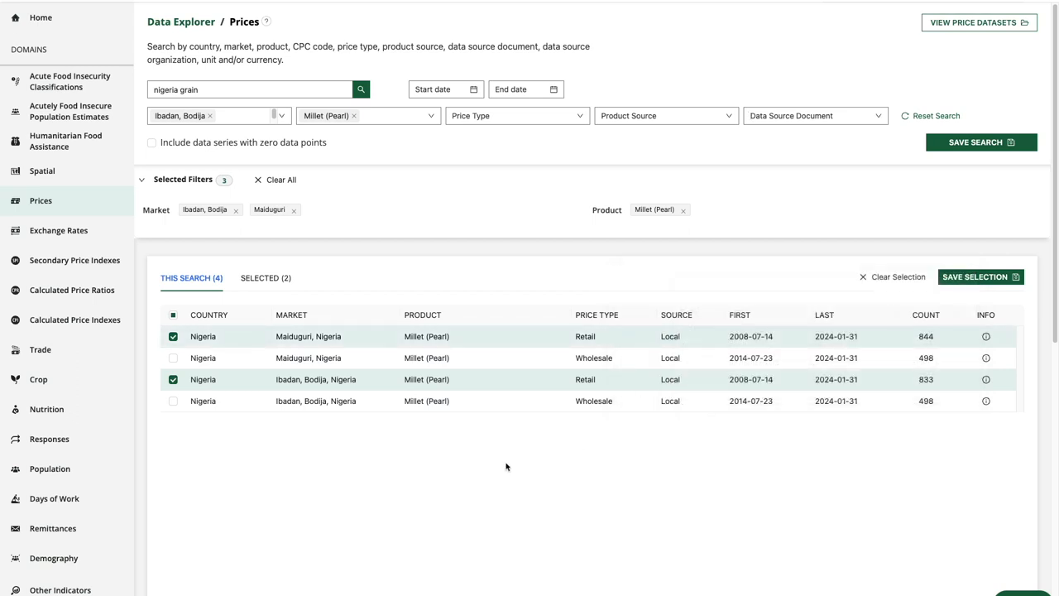
Set the start date to 2021-01-01 and save the two selected series to chart their prices.
left_click(439, 89)
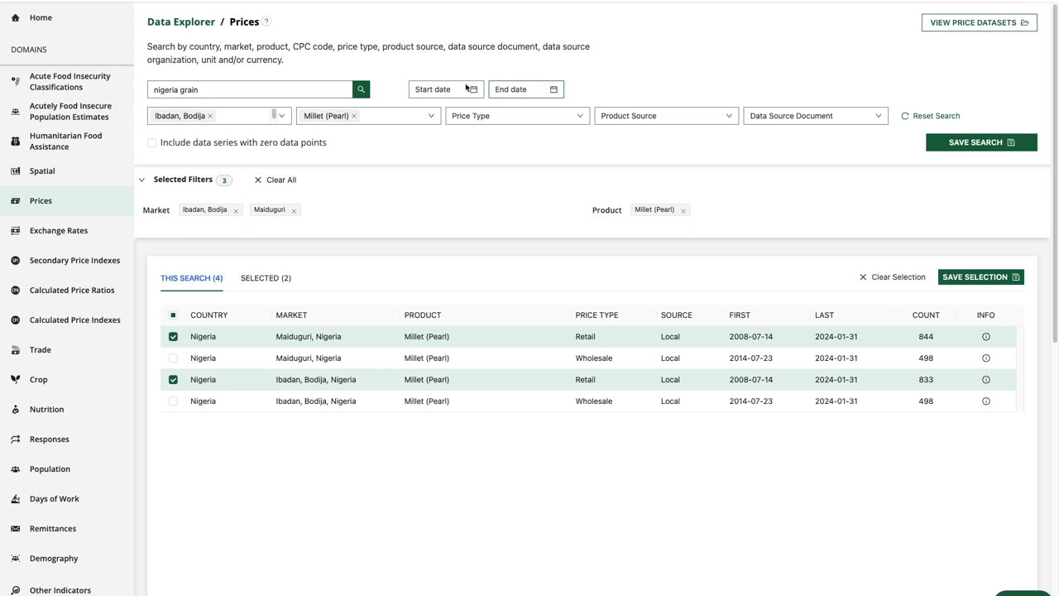
left_click(445, 89)
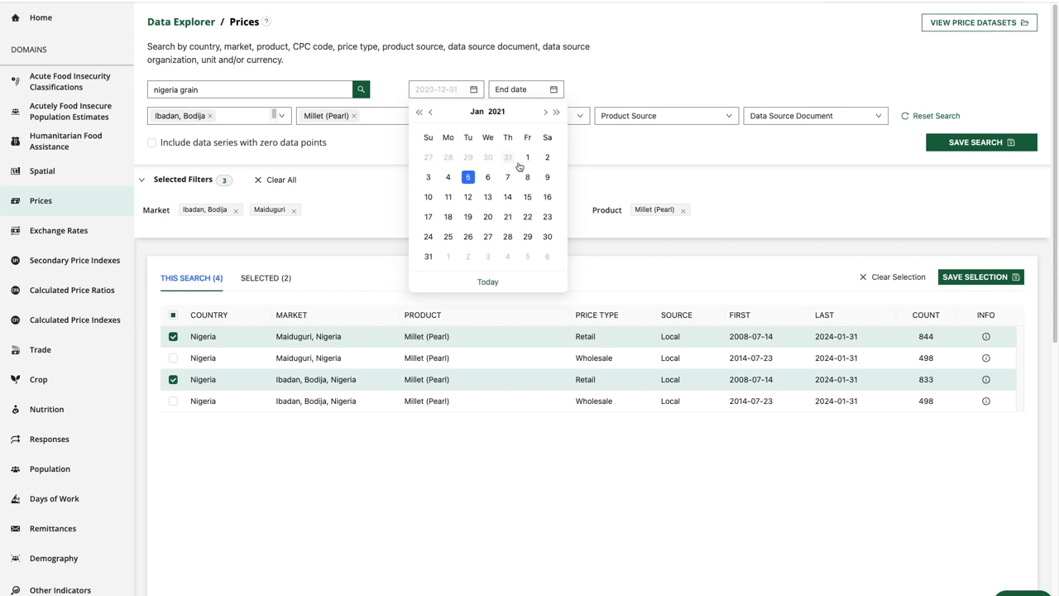
left_click(526, 158)
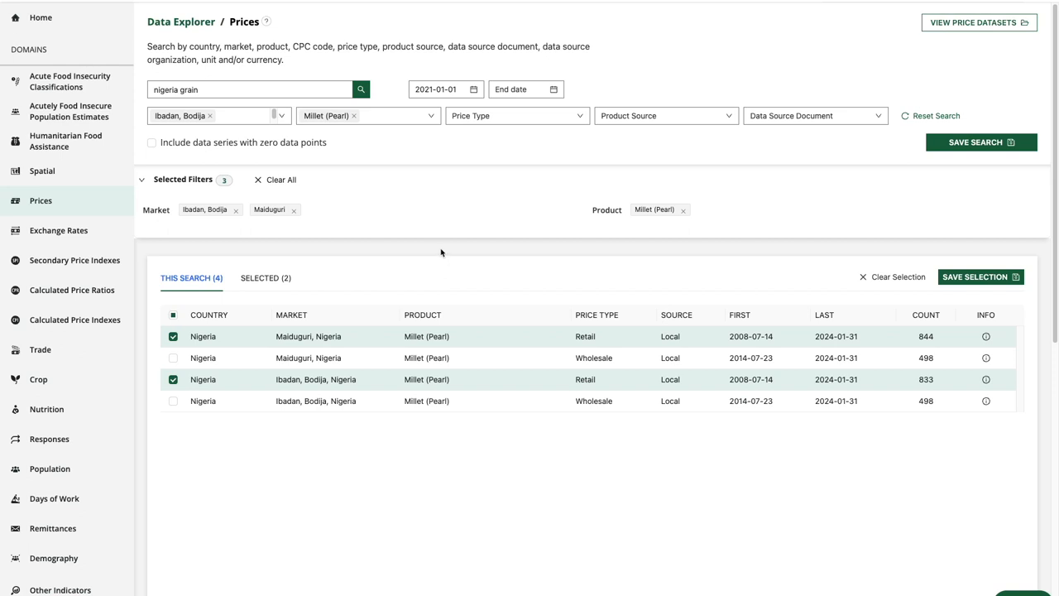
left_click(264, 278)
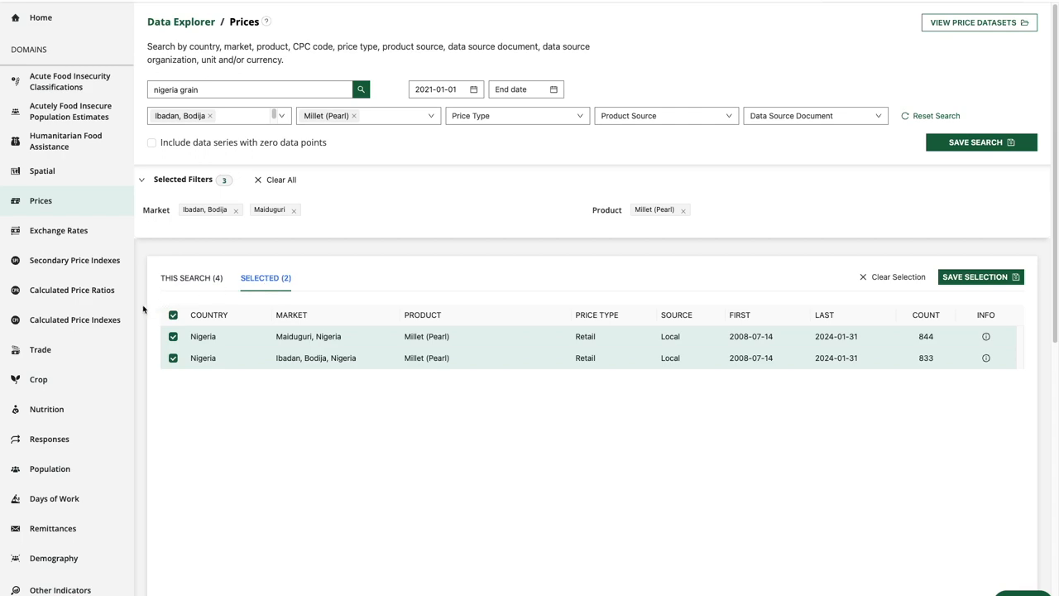
left_click(979, 276)
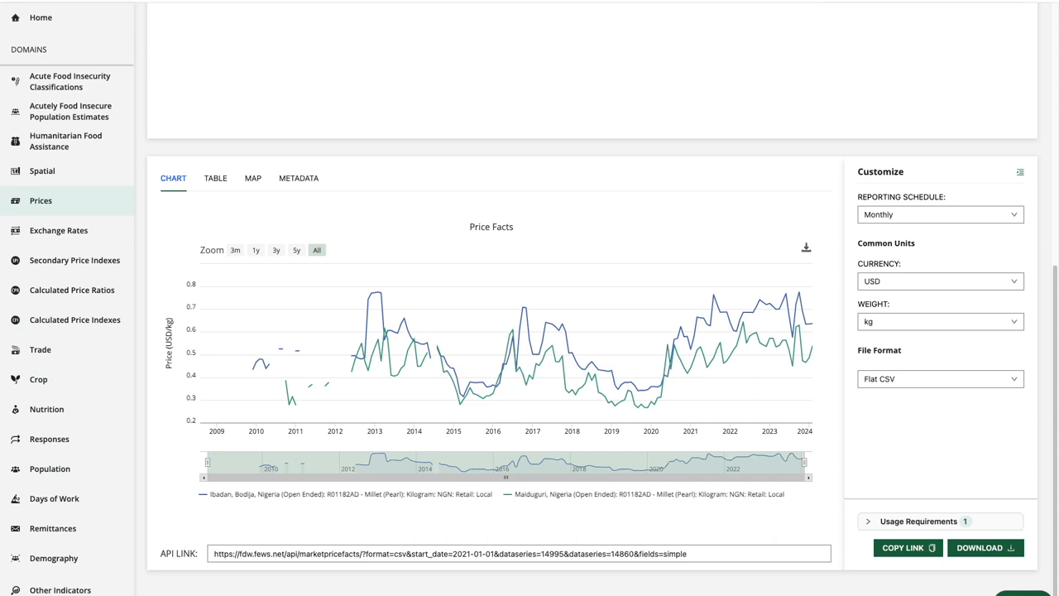
mouse_move(282, 347)
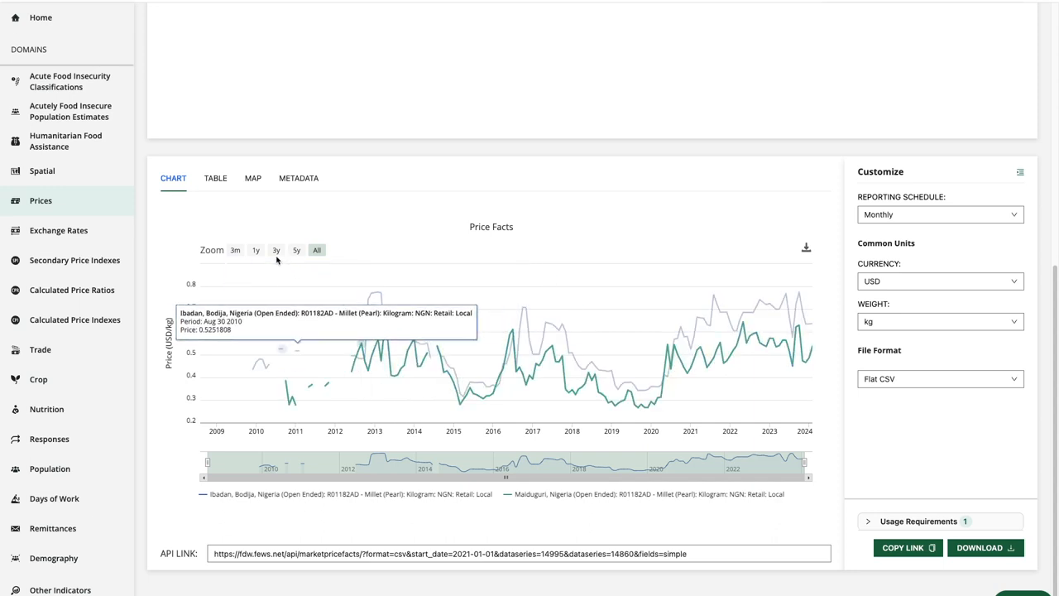
Zoom the chart to 3 years, check Maiduguri on the map at October 2018, then view the series as a table.
left_click(277, 250)
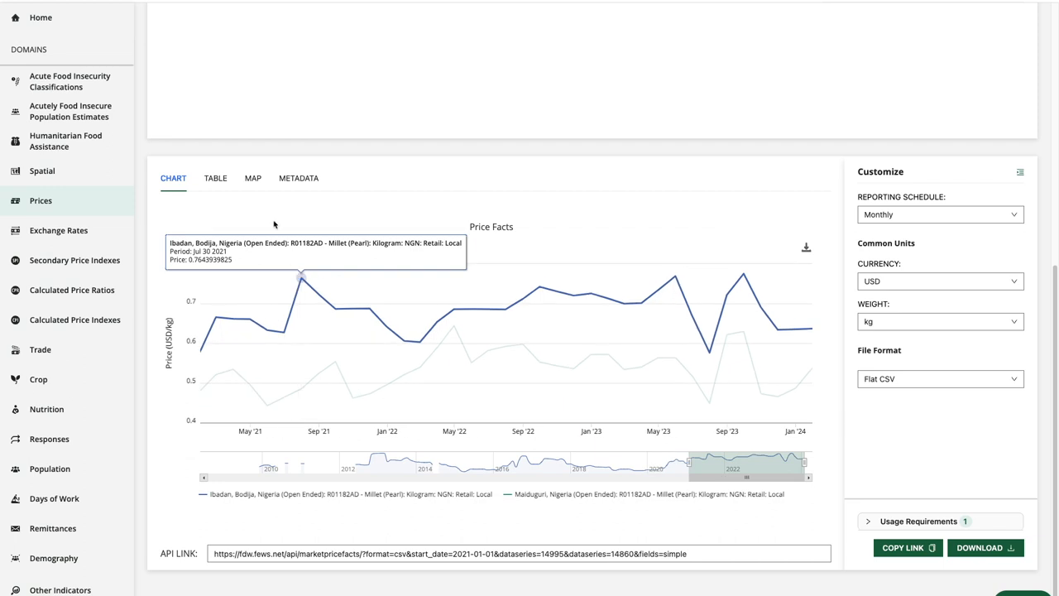
left_click(251, 179)
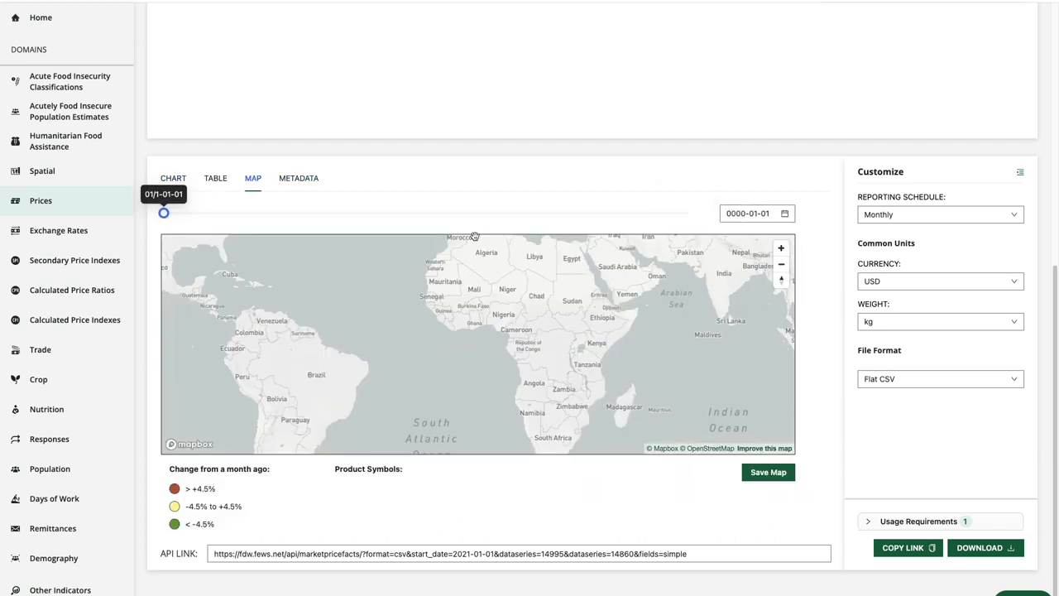
left_click_drag(164, 213, 688, 213)
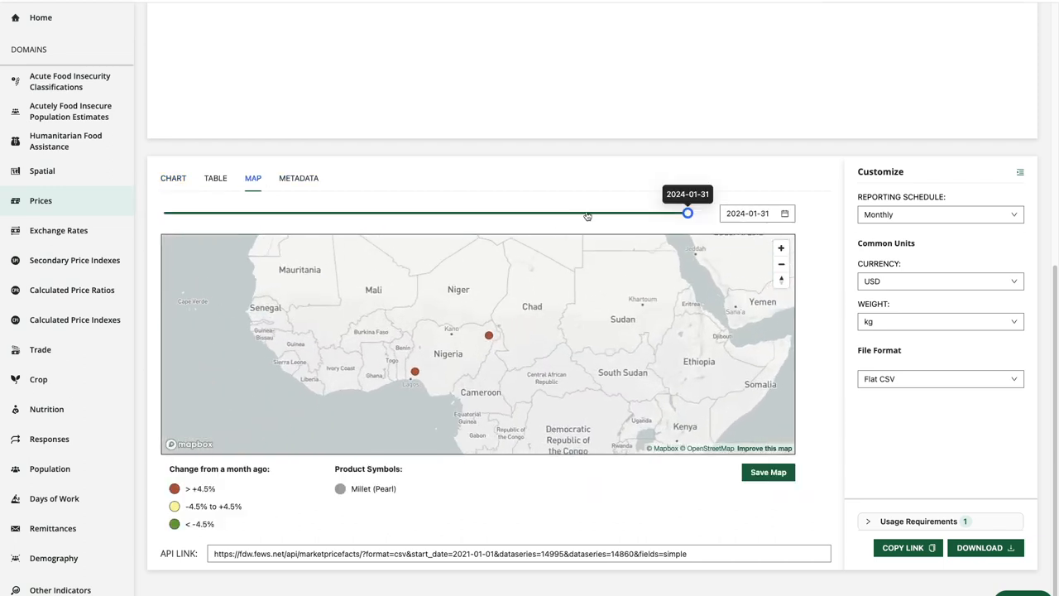
left_click_drag(686, 213, 512, 214)
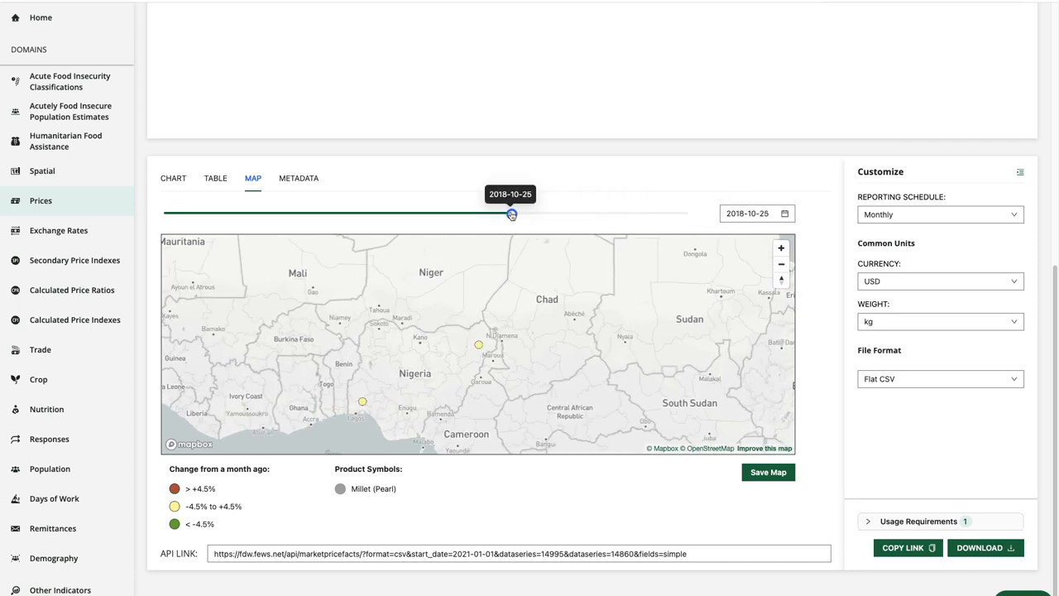
left_click(479, 345)
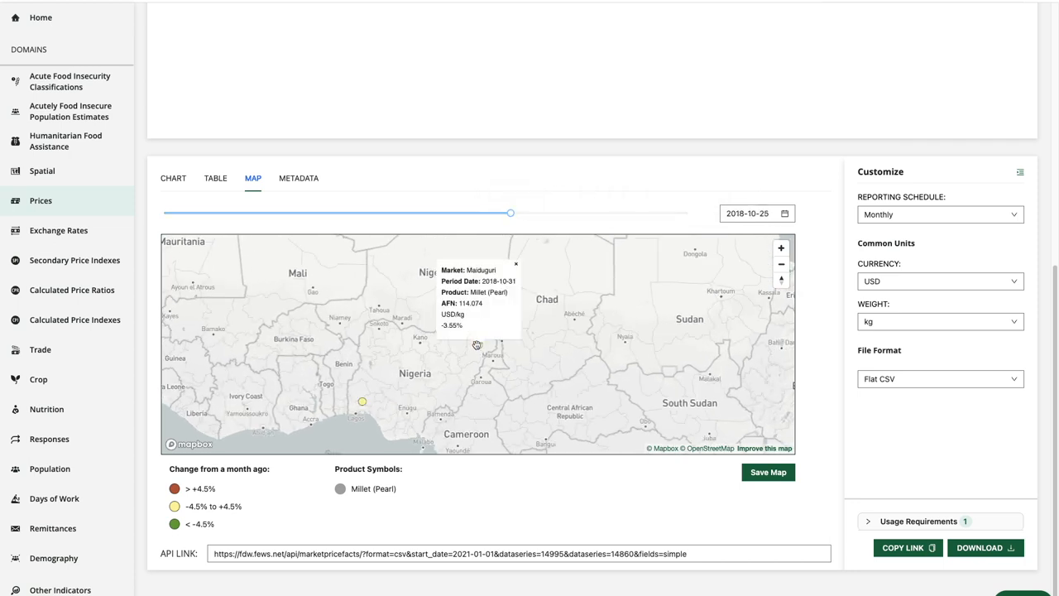
left_click(215, 178)
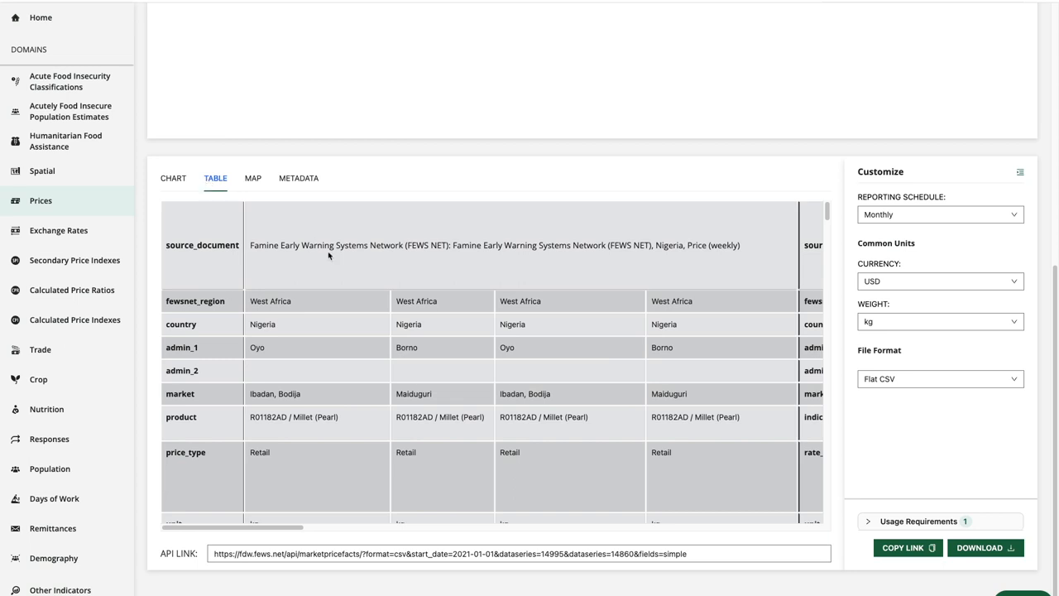
mouse_move(316, 361)
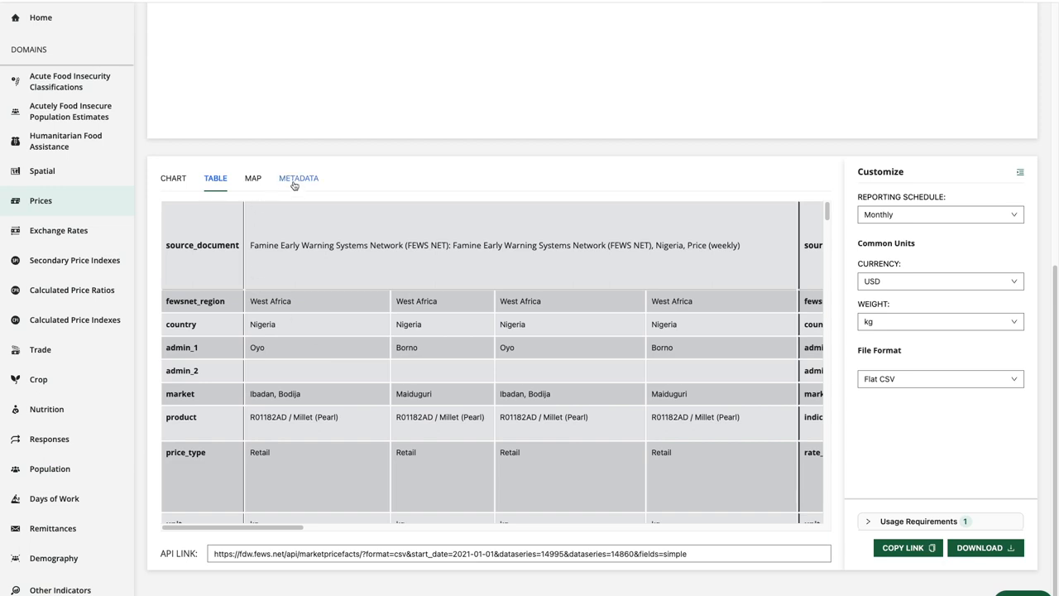
Show the metadata listing the source document, the two data series and the markets.
left_click(298, 179)
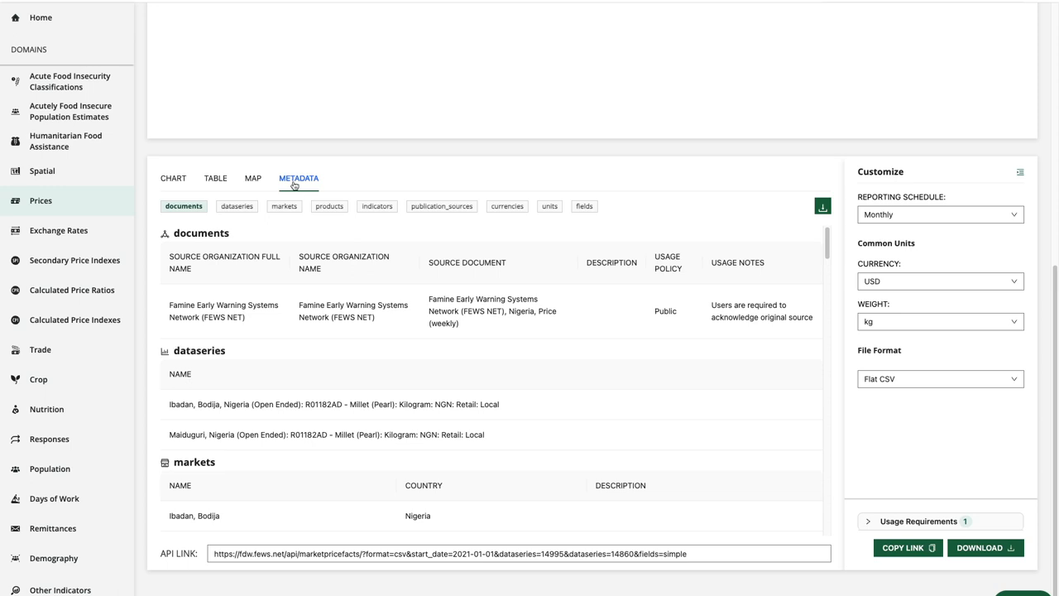
mouse_move(940, 182)
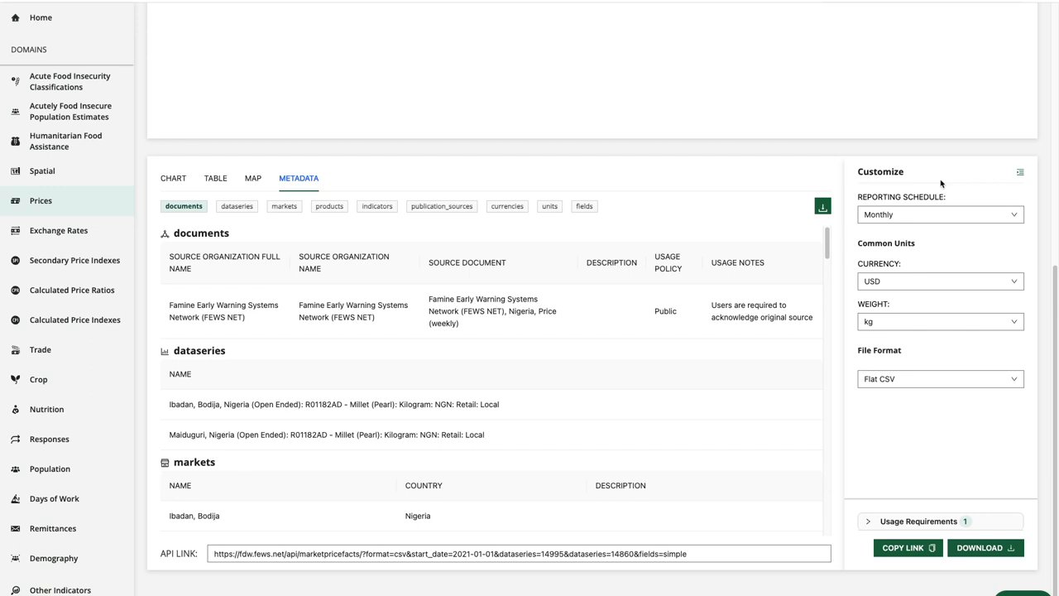
Set the reporting schedule to Quarterly and keep Flat CSV as the file format.
left_click(940, 215)
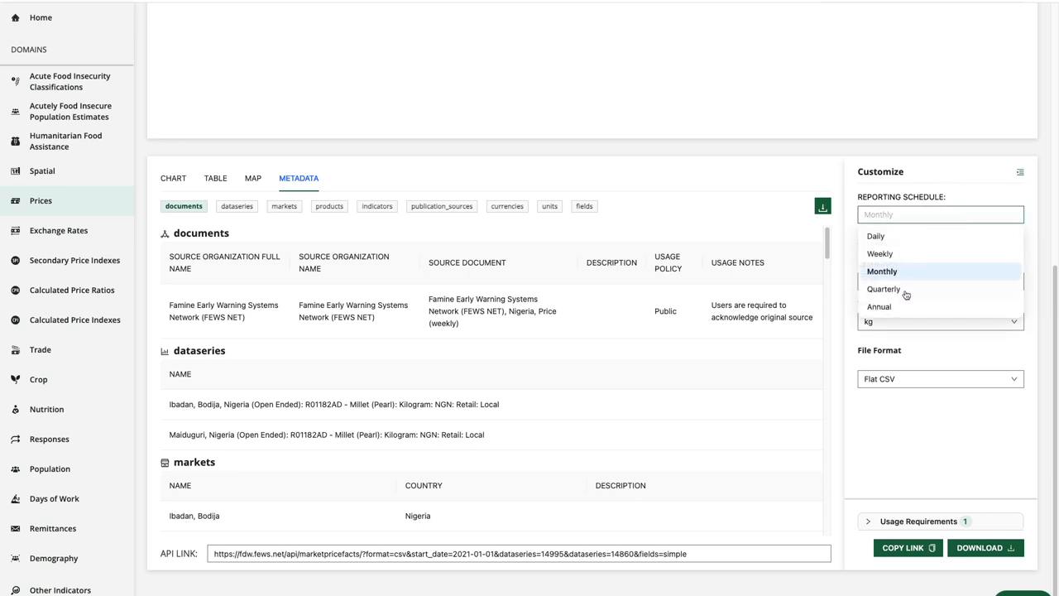
left_click(883, 287)
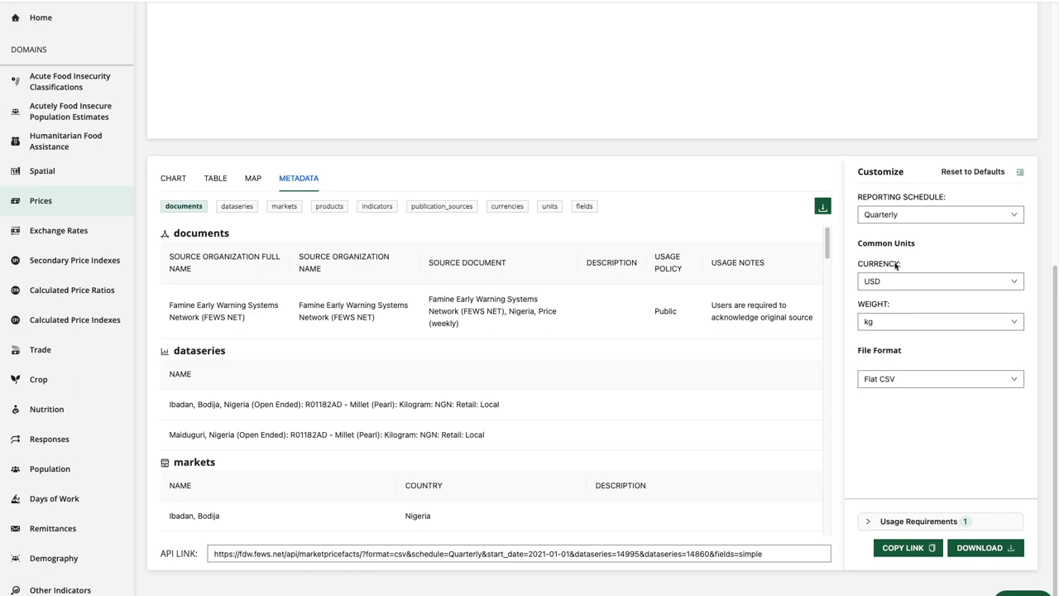
mouse_move(881, 311)
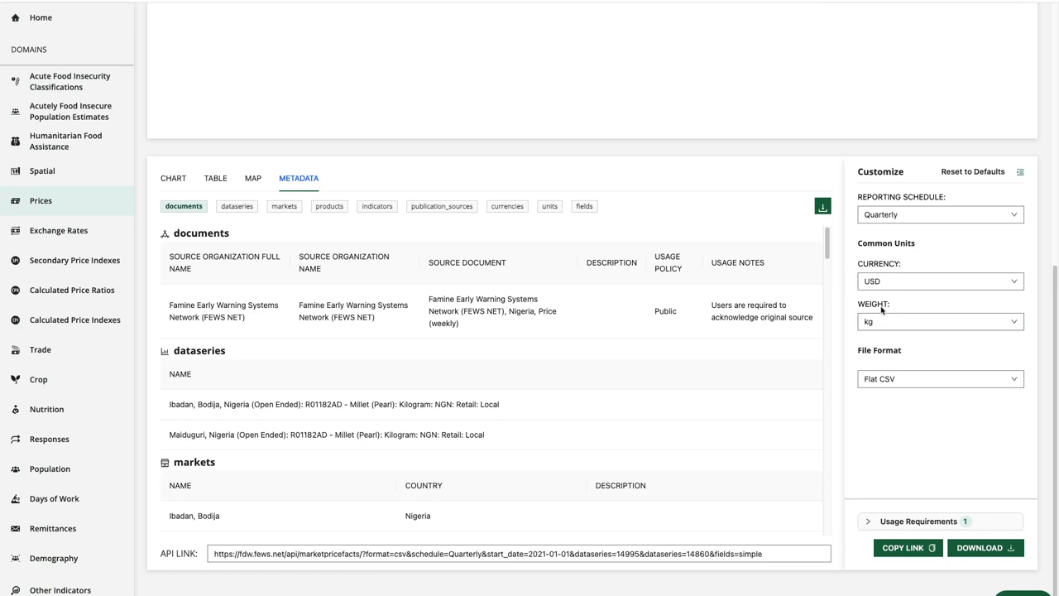
left_click(940, 377)
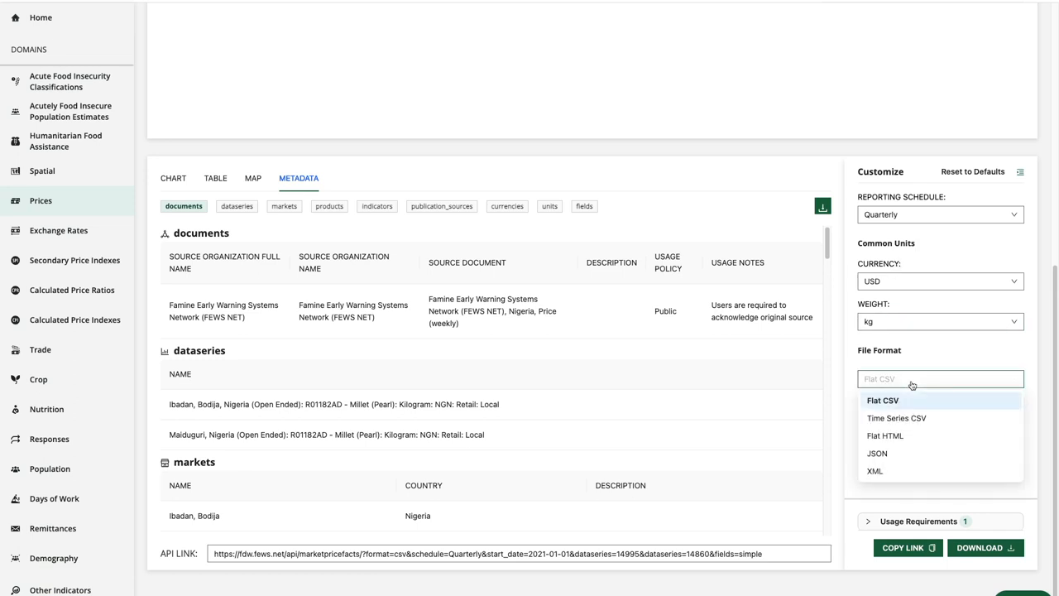
left_click(884, 399)
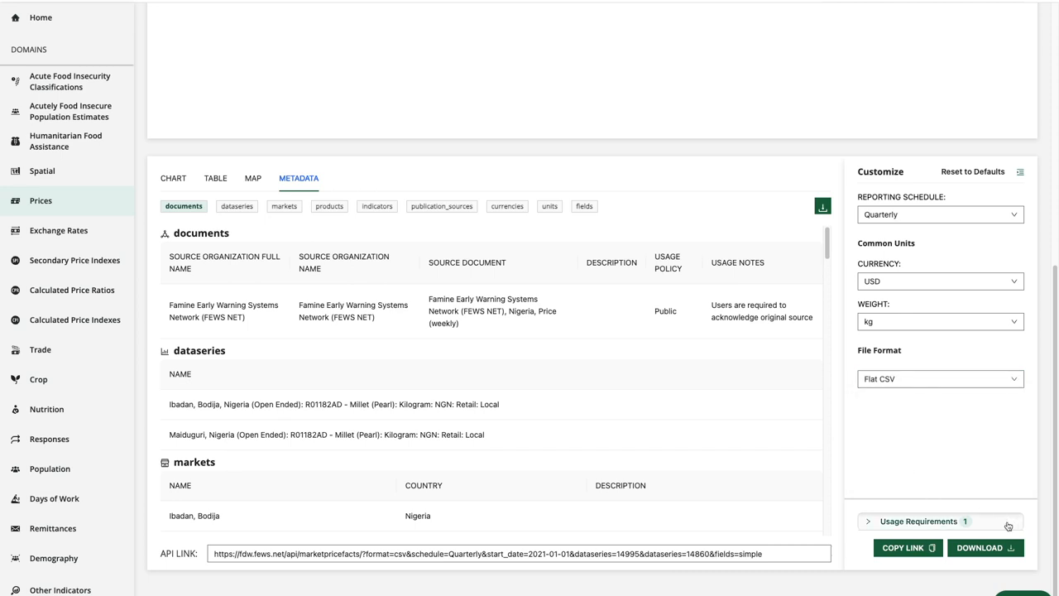
Show the usage requirements, download the quarterly Flat CSV data and copy the API link.
left_click(918, 521)
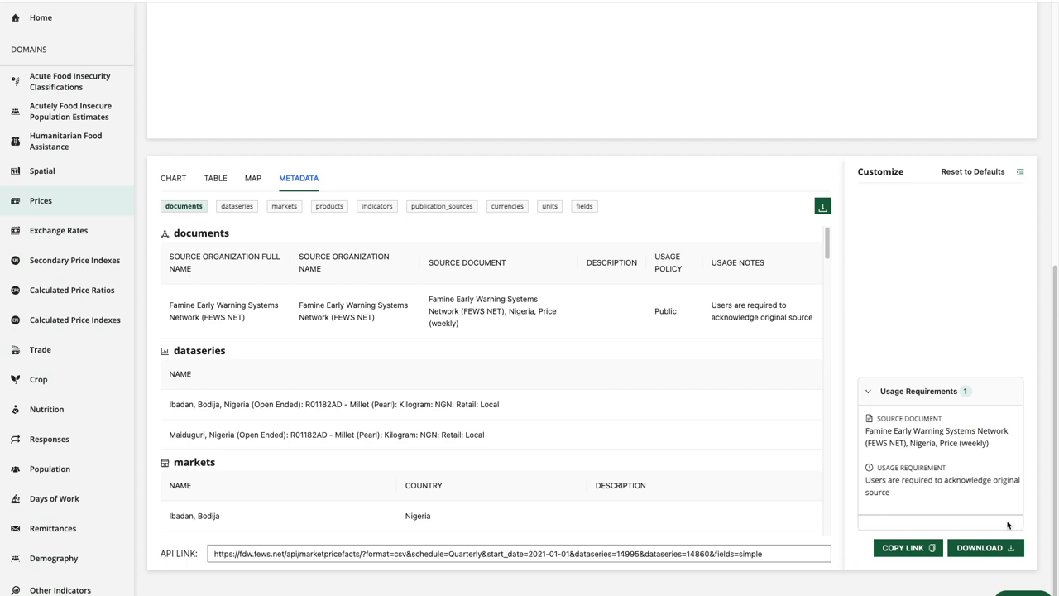
left_click(984, 546)
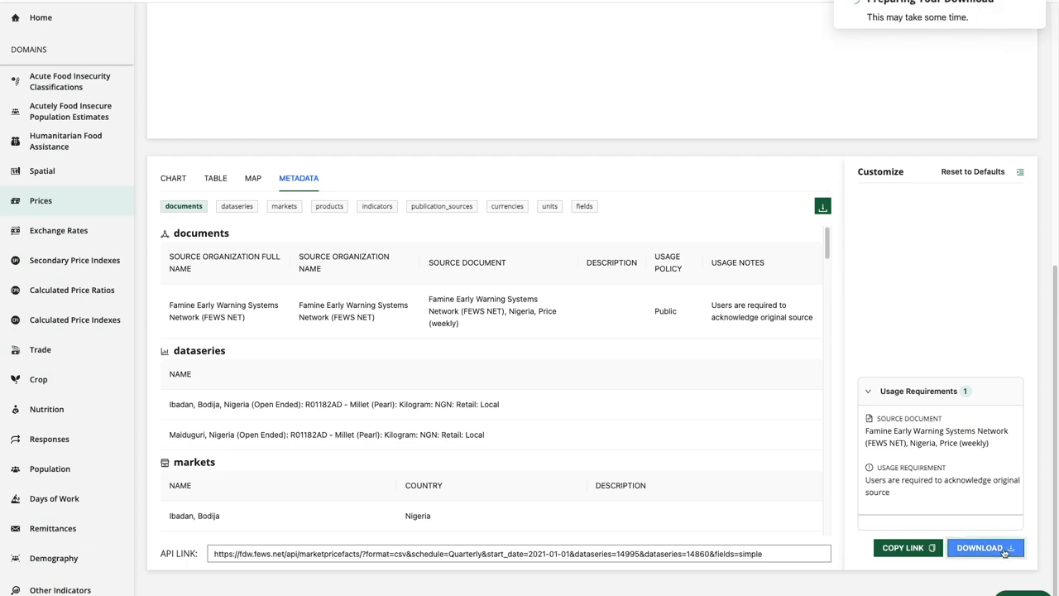
left_click(986, 548)
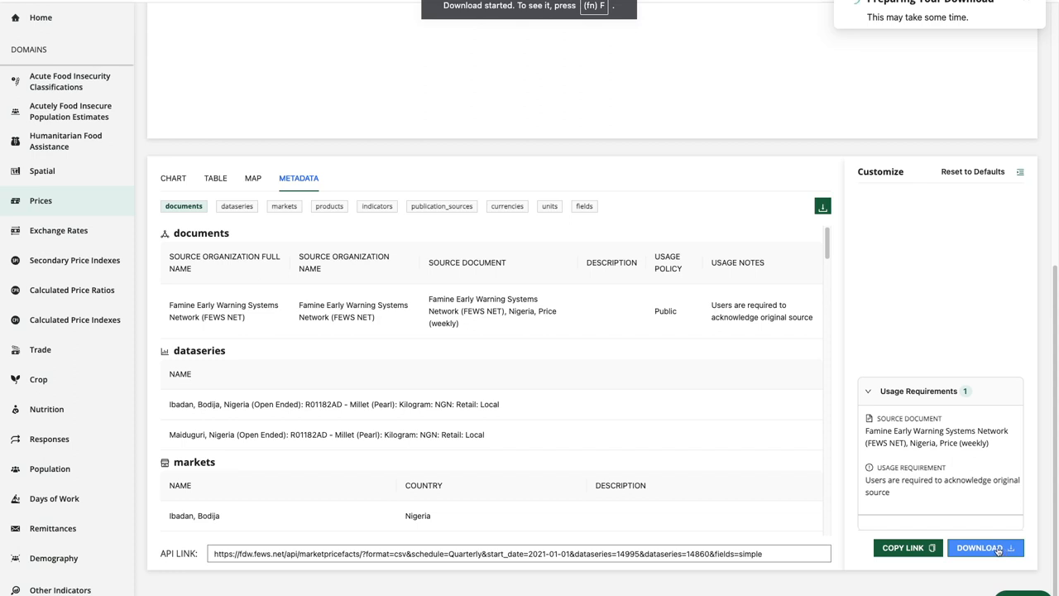
left_click(903, 546)
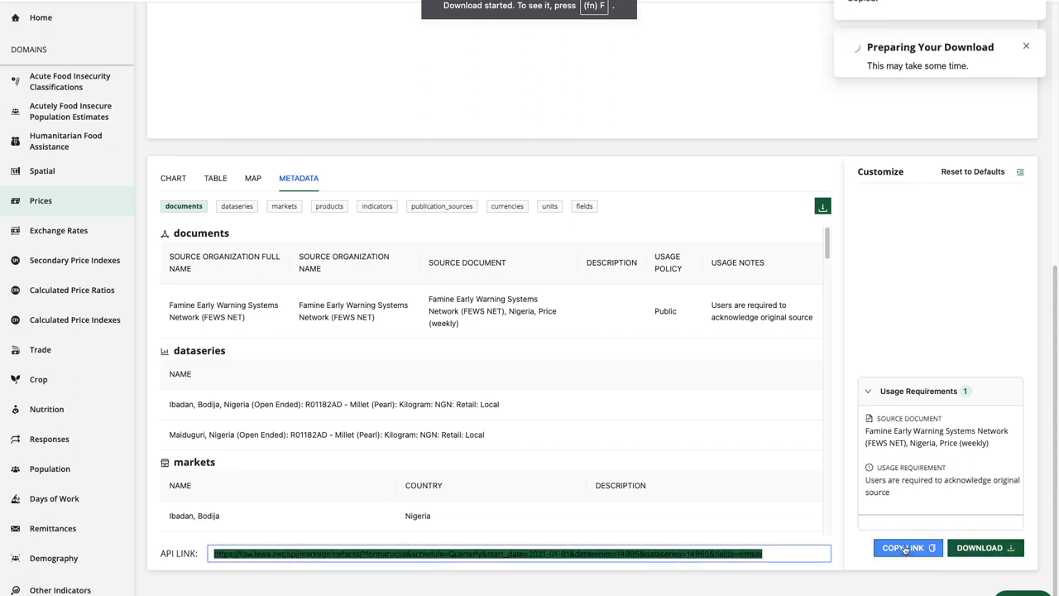